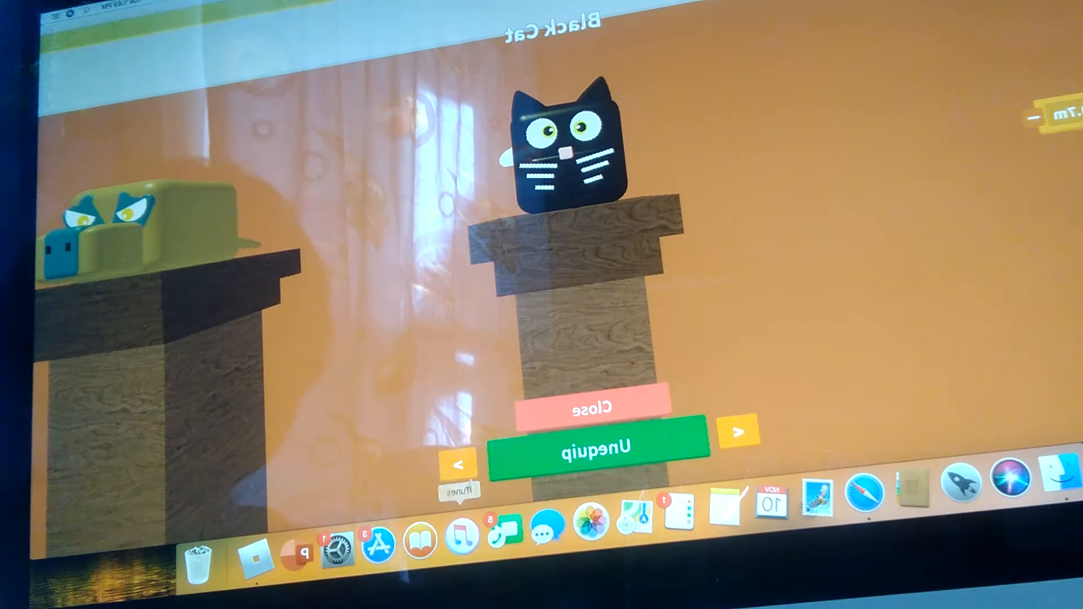
Step: Browse the pet viewer from the Black Cat to the Mummy pet (31,500,000)
{"action": "left_click", "coordinate": [740, 431]}
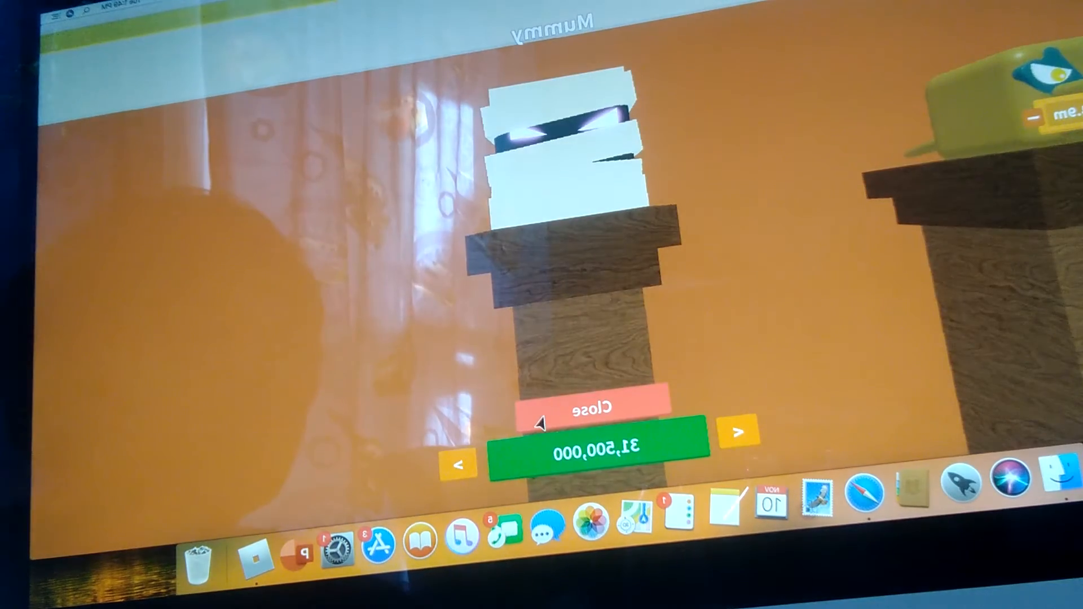
{"action": "left_click", "coordinate": [598, 407]}
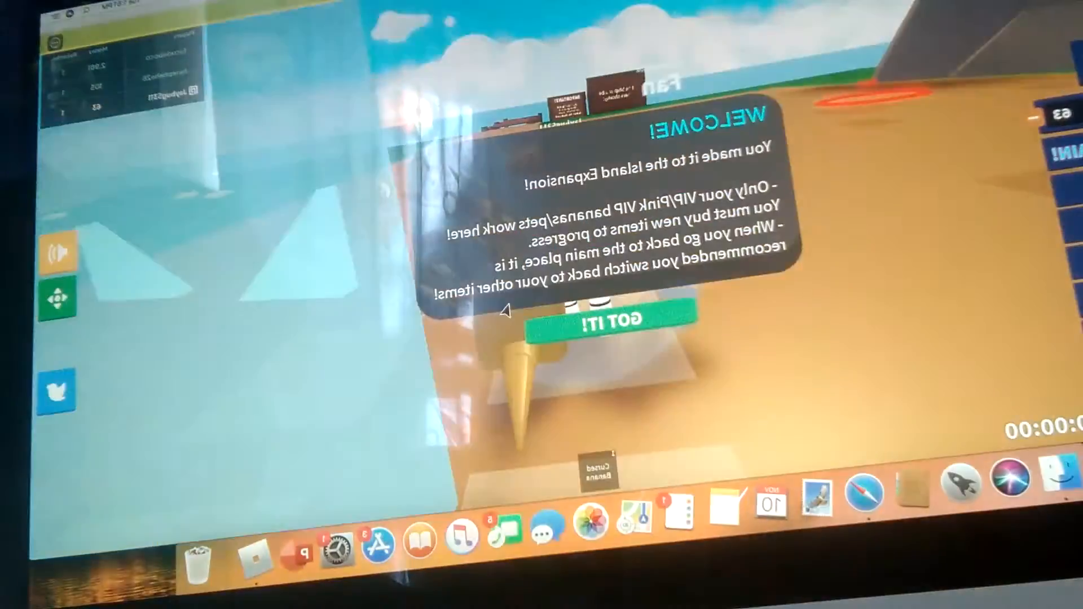
Step: Dismiss the Island Expansion welcome message with GOT IT!
{"action": "left_click", "coordinate": [606, 319]}
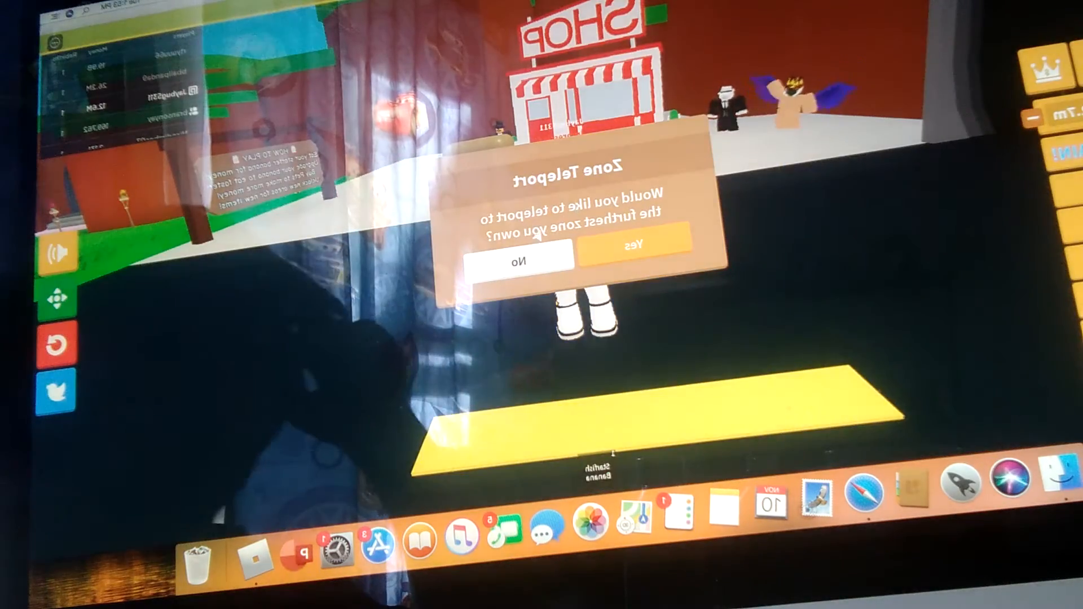
Step: Answer the Zone Teleport prompt about the furthest owned zone
{"action": "left_click", "coordinate": [631, 246]}
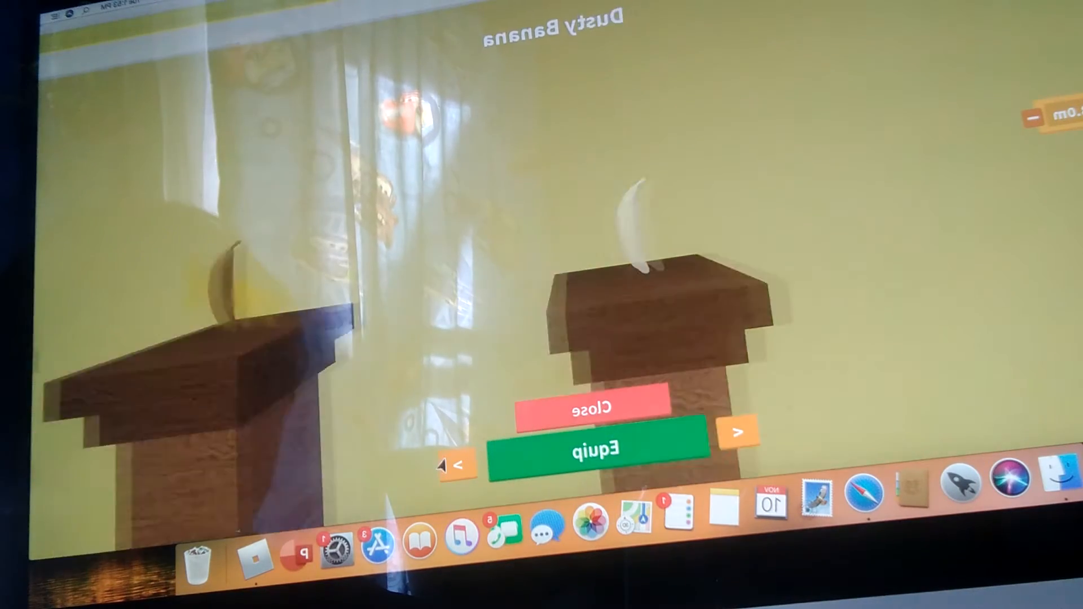
Step: Page back from the Sandy Banana, close it, and show the Black Cat pet
{"action": "left_click", "coordinate": [739, 431]}
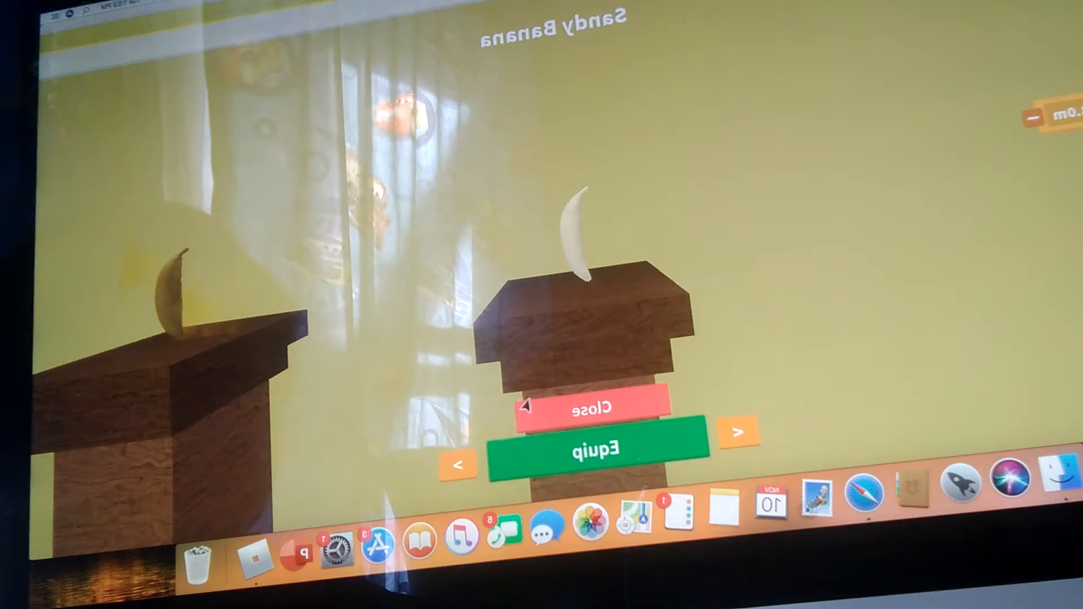
{"action": "left_click", "coordinate": [596, 451]}
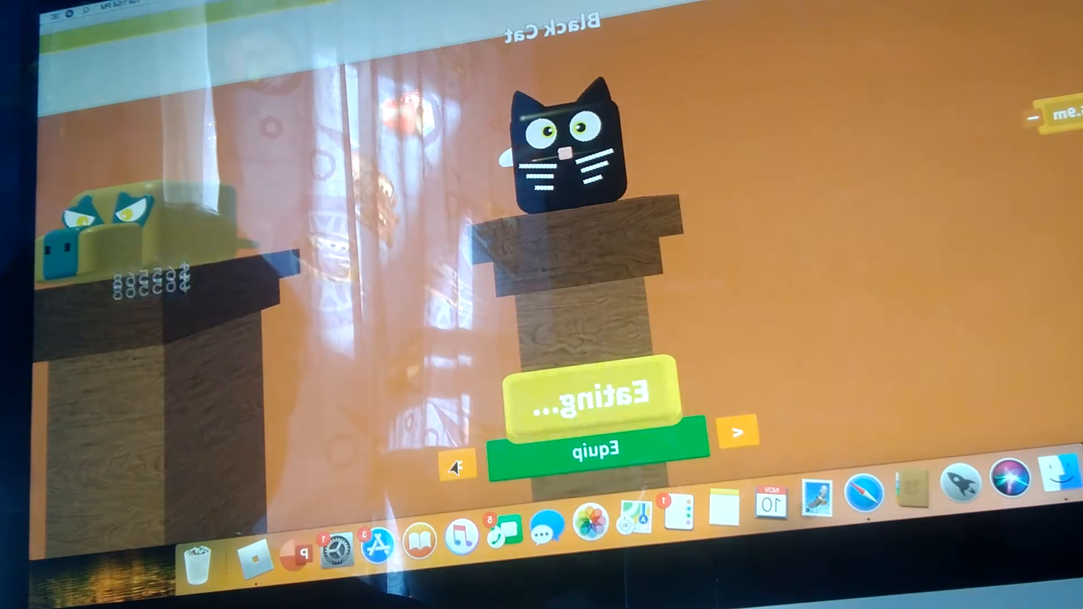
{"action": "left_click", "coordinate": [595, 449]}
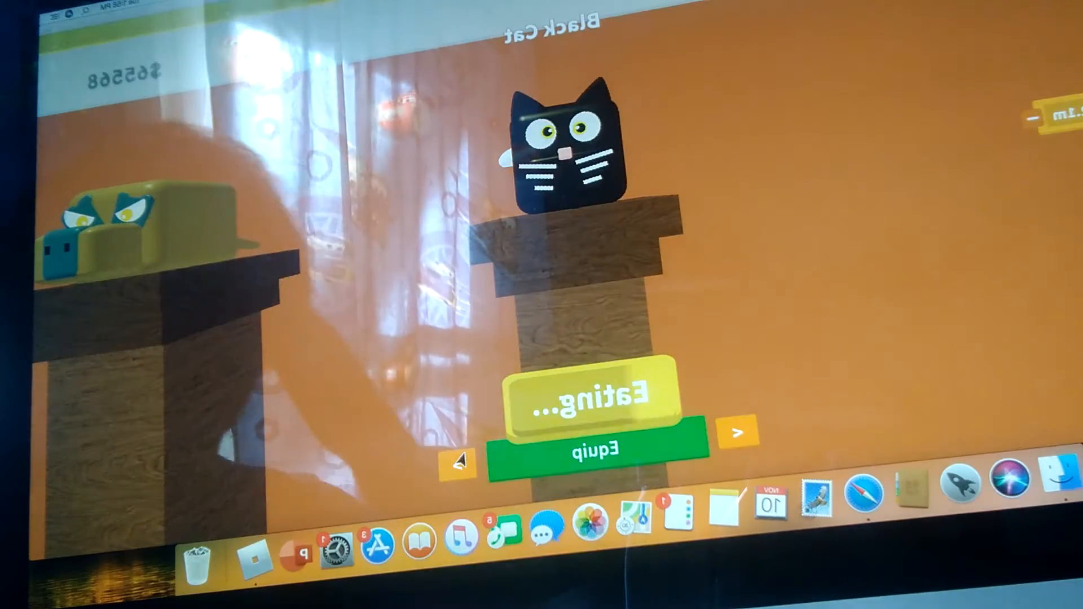
Step: Browse past the Salamander to the Mummy pet and try buying it for 31,500,000
{"action": "left_click", "coordinate": [597, 447]}
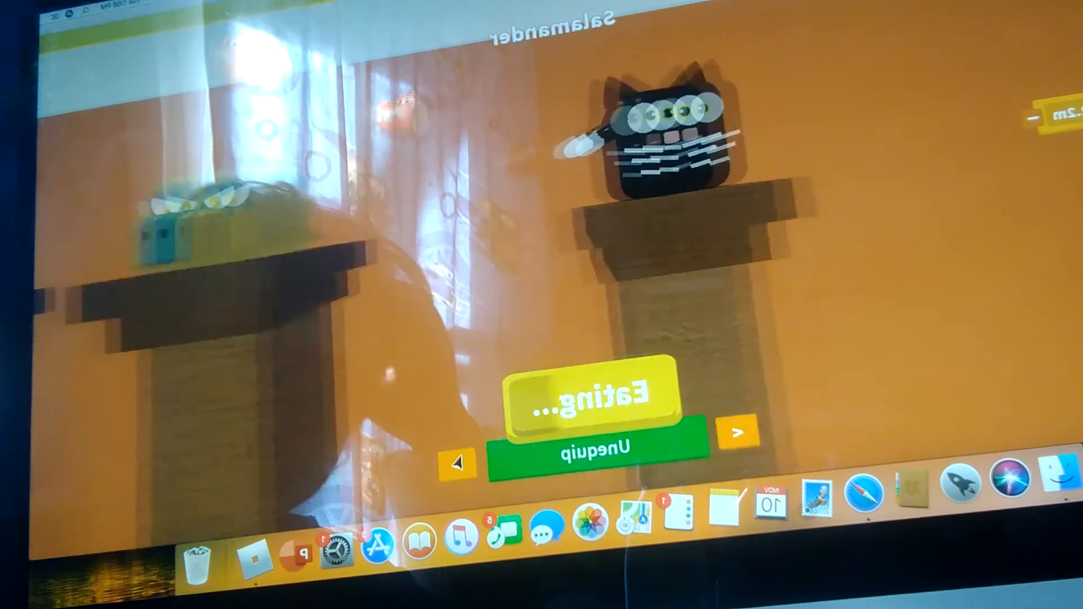
{"action": "left_click", "coordinate": [741, 431]}
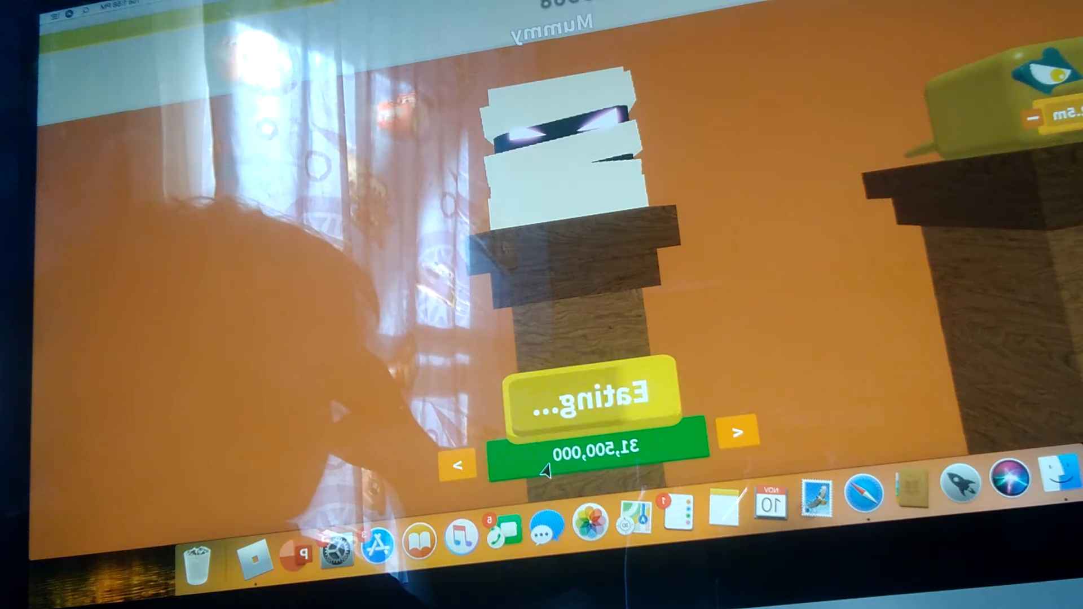
{"action": "left_click", "coordinate": [593, 452]}
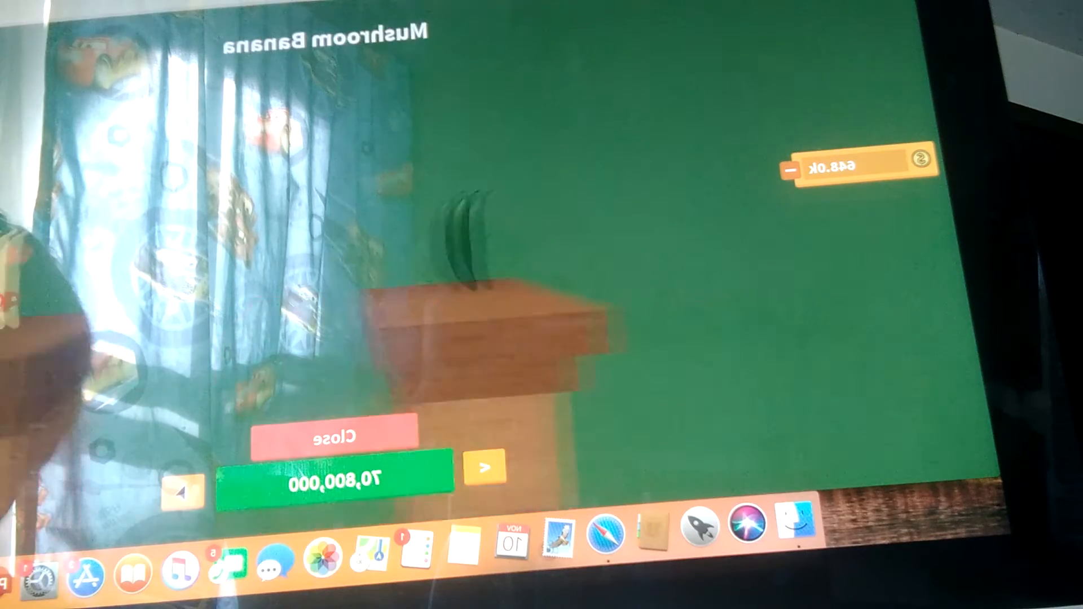
Step: Page from Mushroom through Corrupt and Radioactive to the Mossy Banana (56,650,000)
{"action": "left_click", "coordinate": [484, 466]}
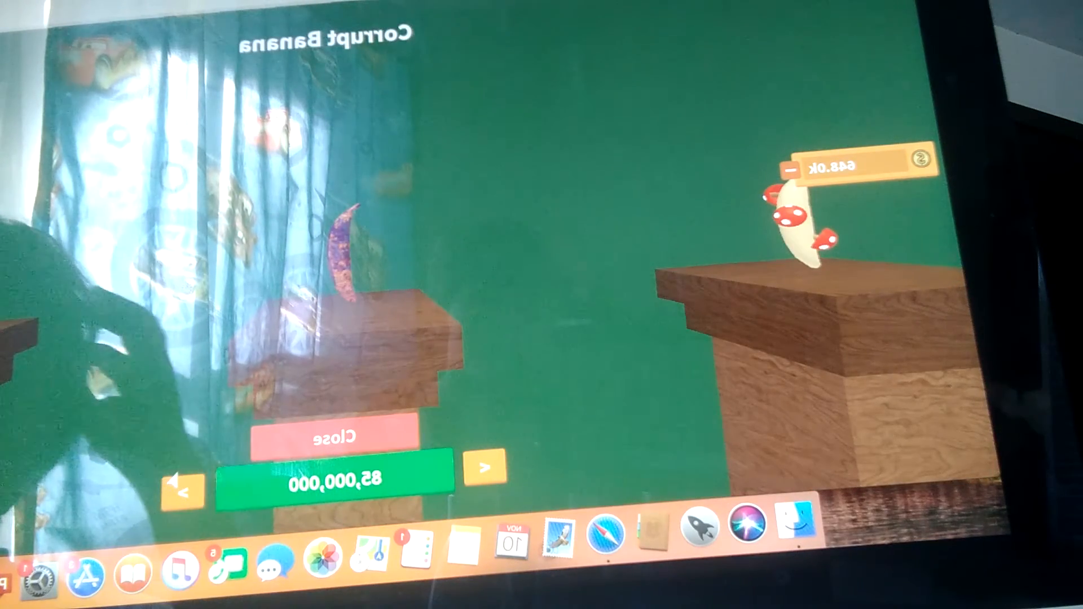
{"action": "left_click", "coordinate": [483, 466]}
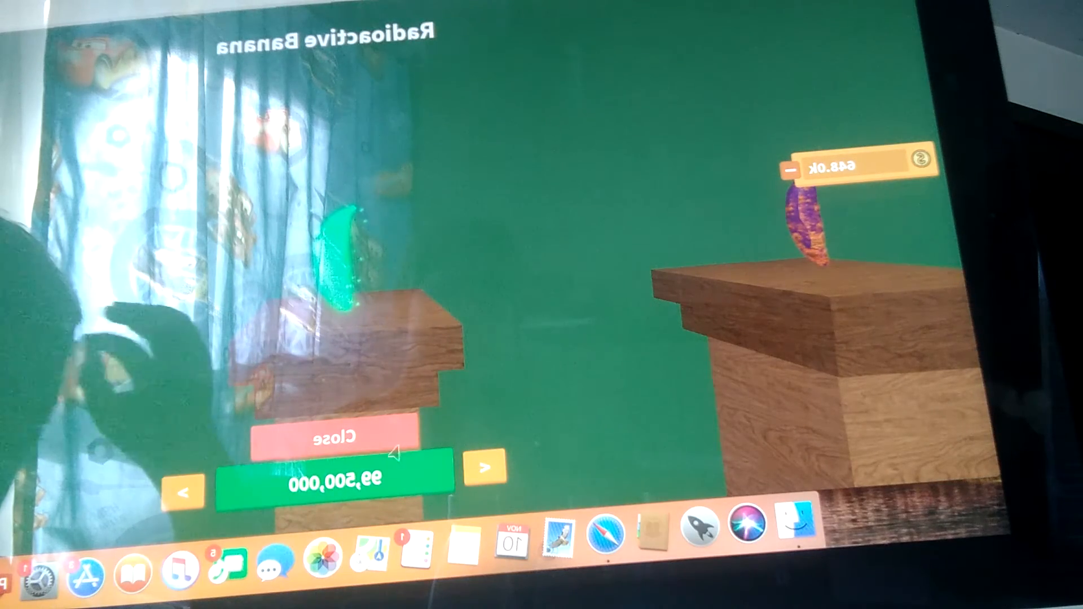
{"action": "left_click", "coordinate": [484, 466]}
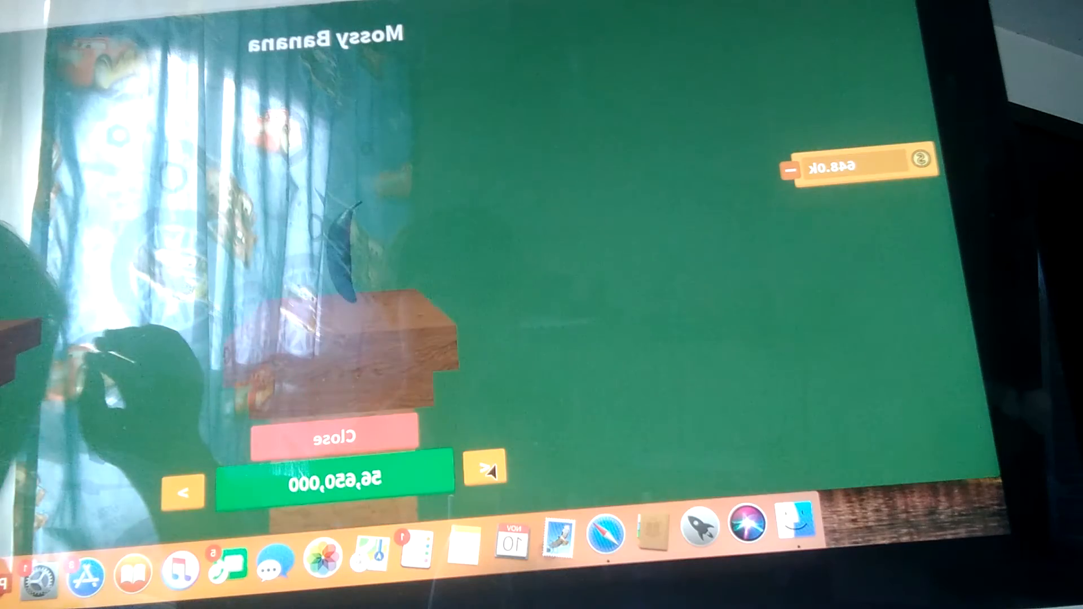